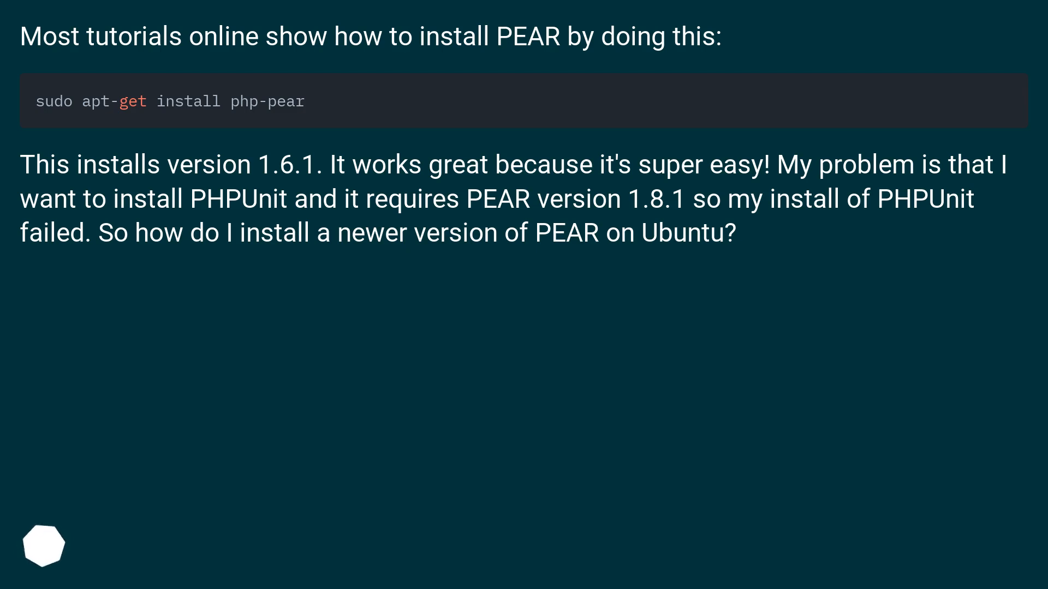
click(1010, 546)
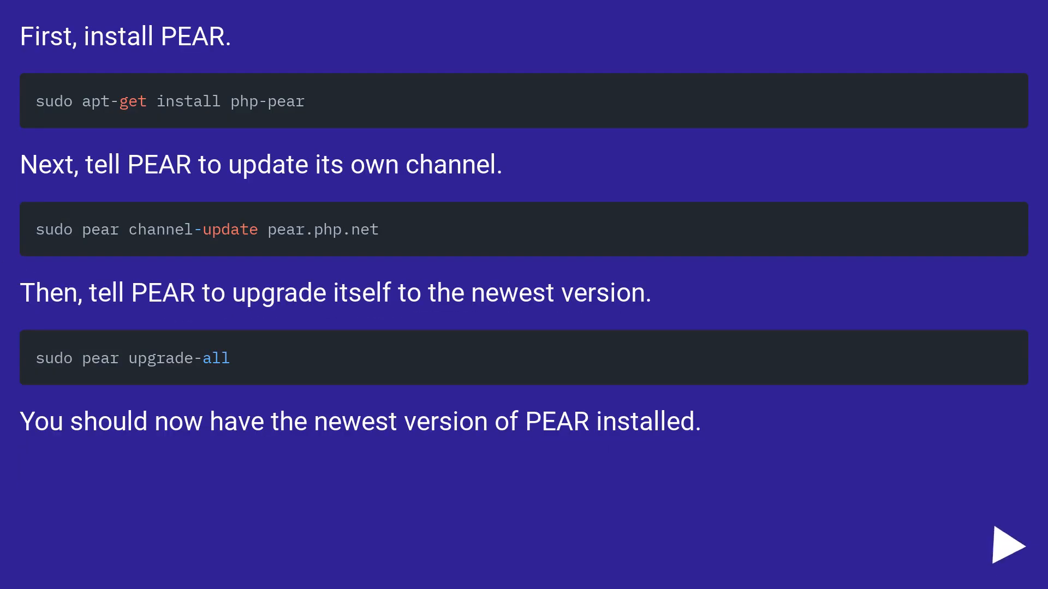
click(1009, 546)
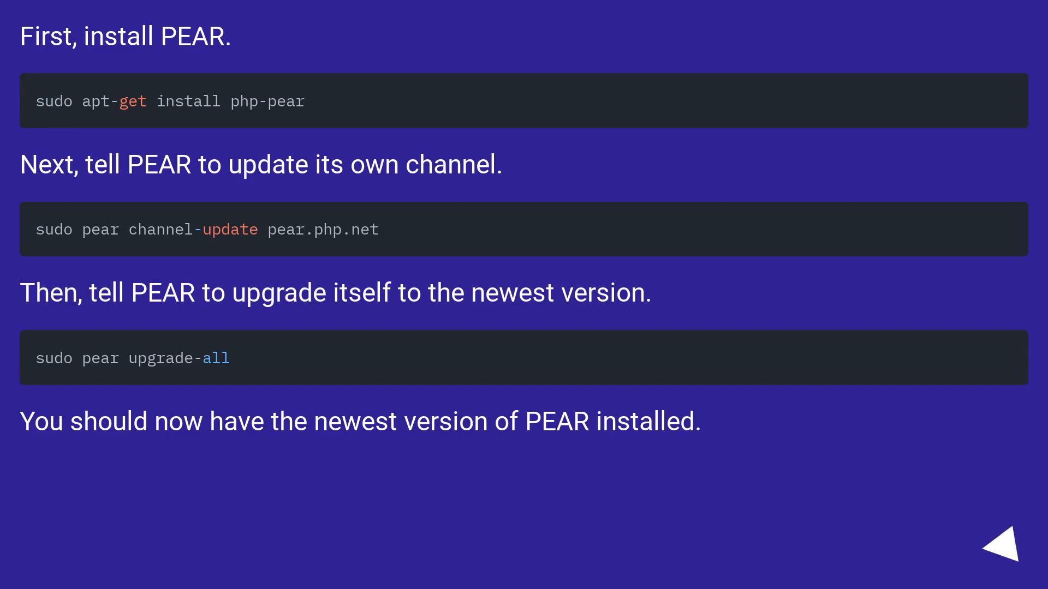
click(1000, 552)
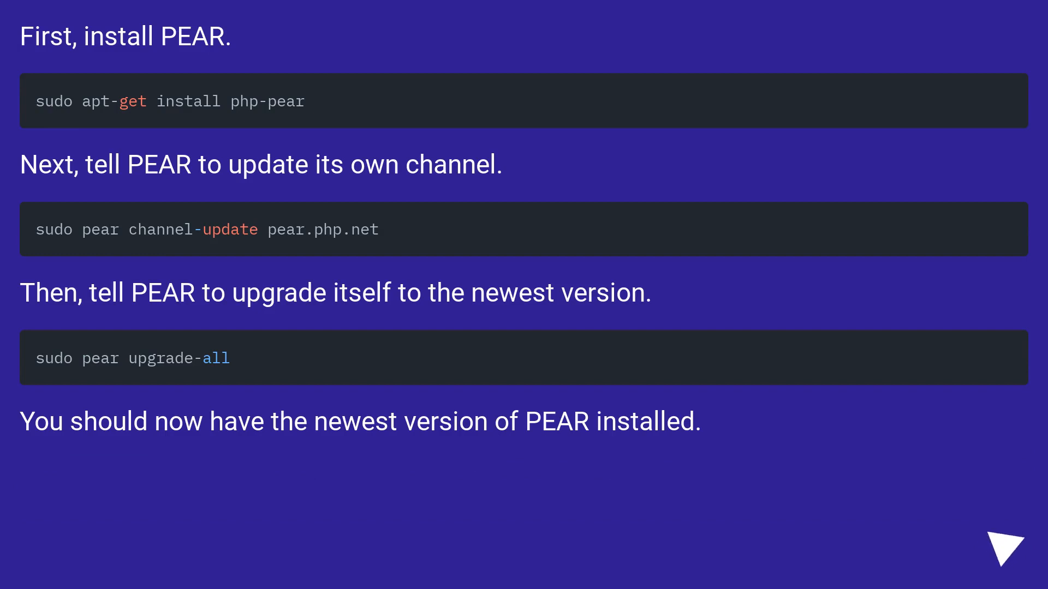
click(996, 542)
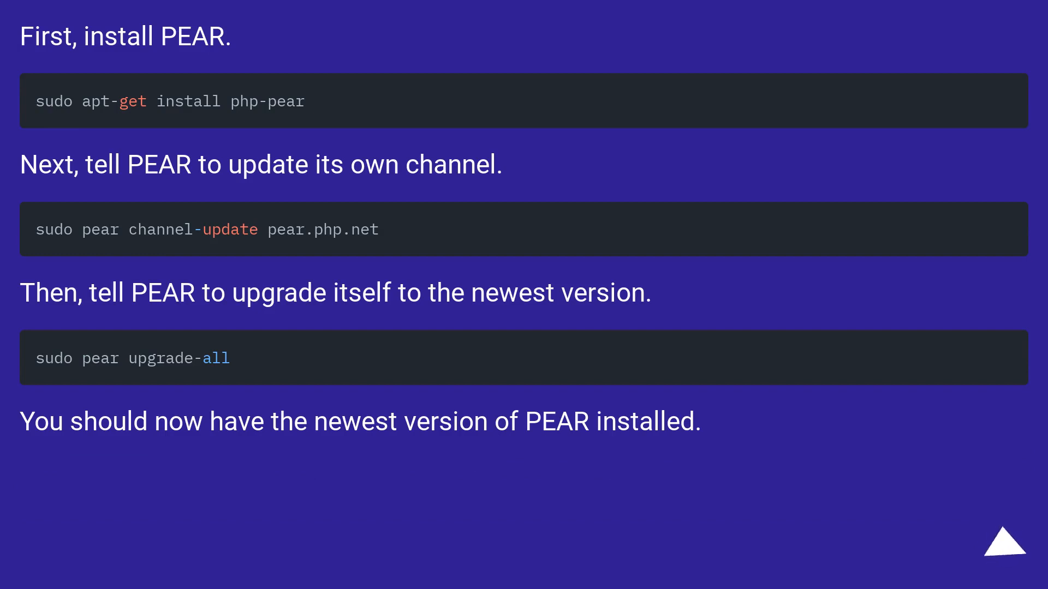
click(1003, 551)
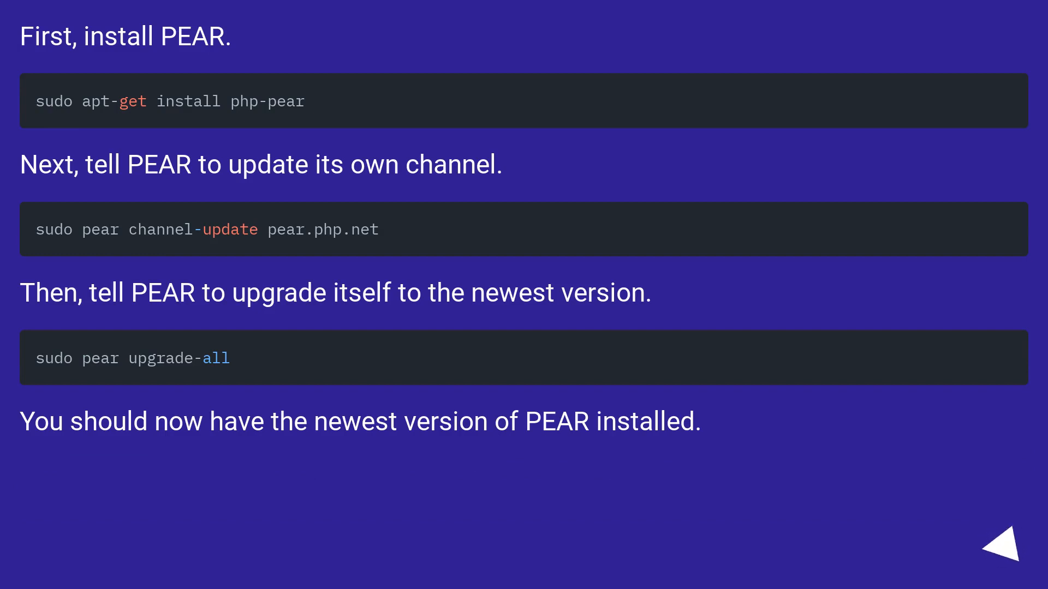
click(1001, 542)
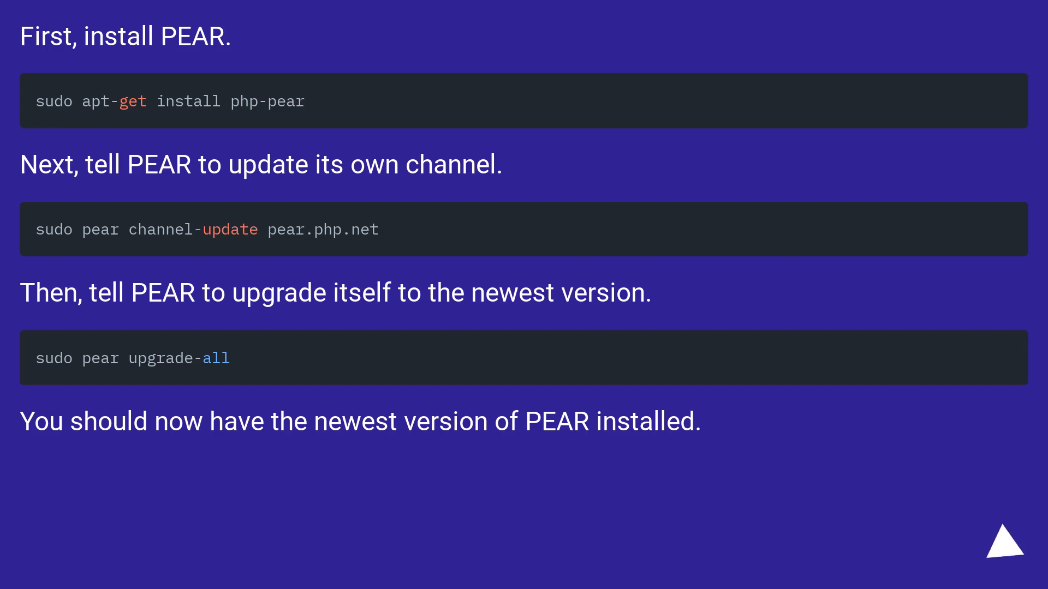
click(1009, 558)
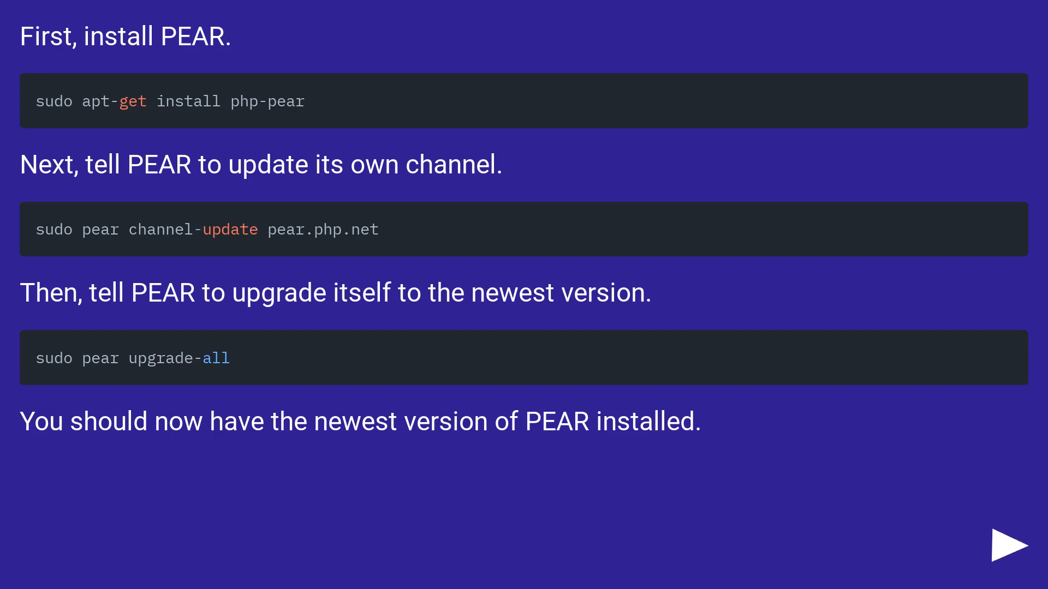
click(1009, 542)
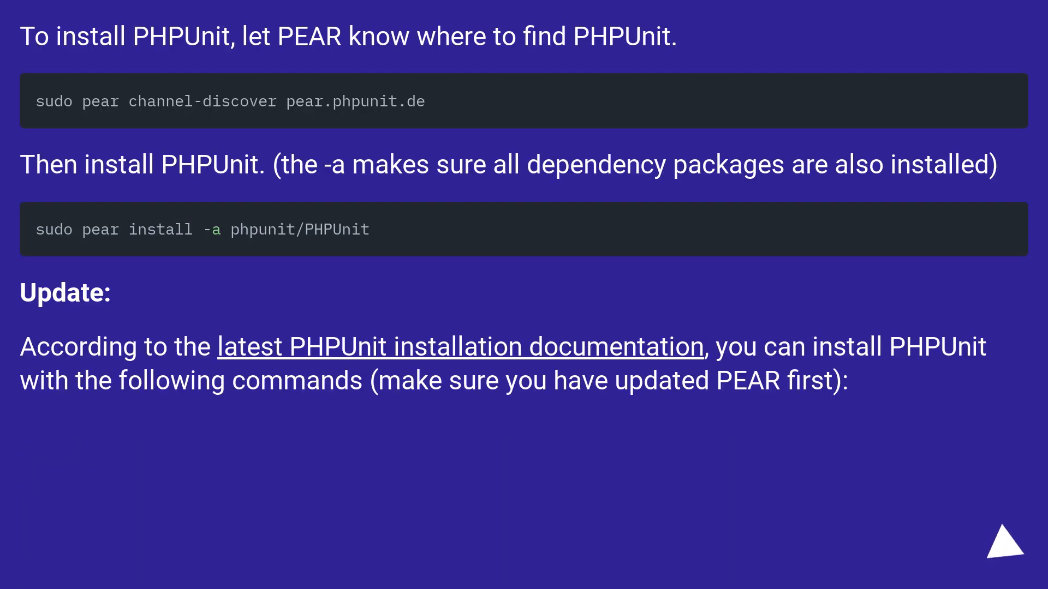
click(1001, 556)
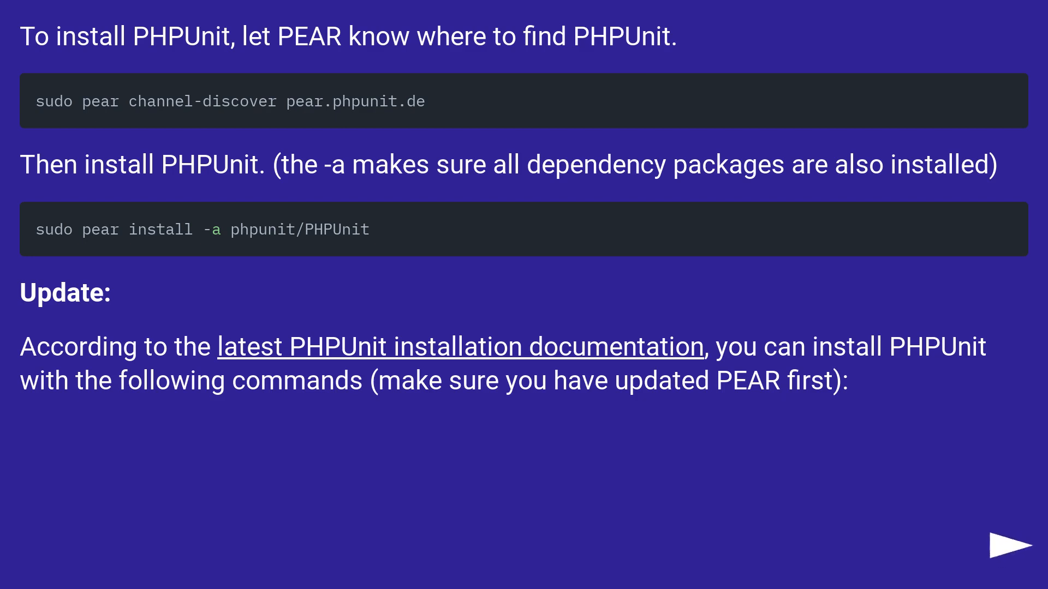
click(1011, 545)
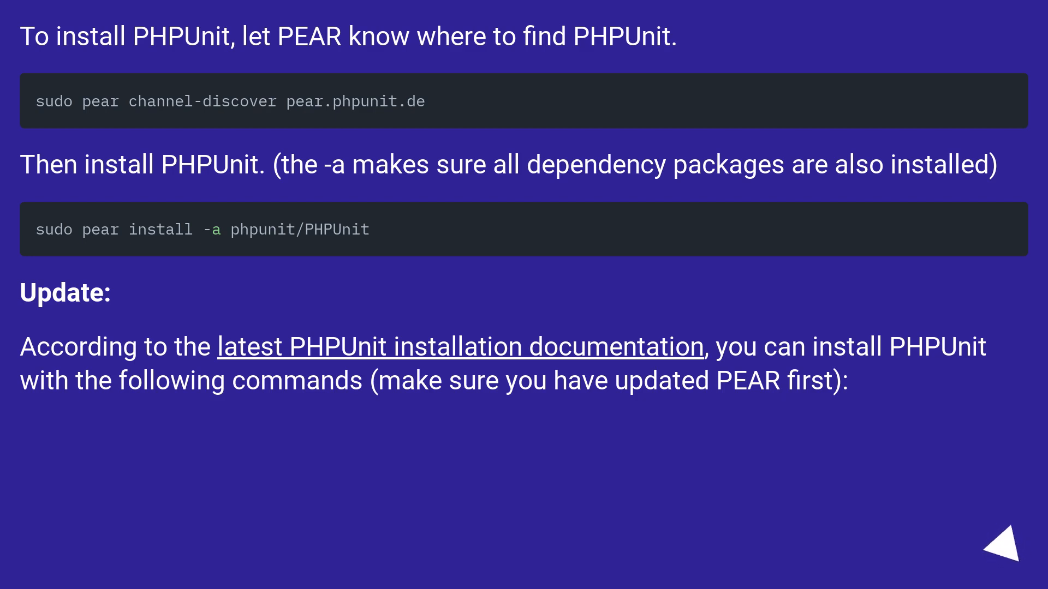
click(1003, 548)
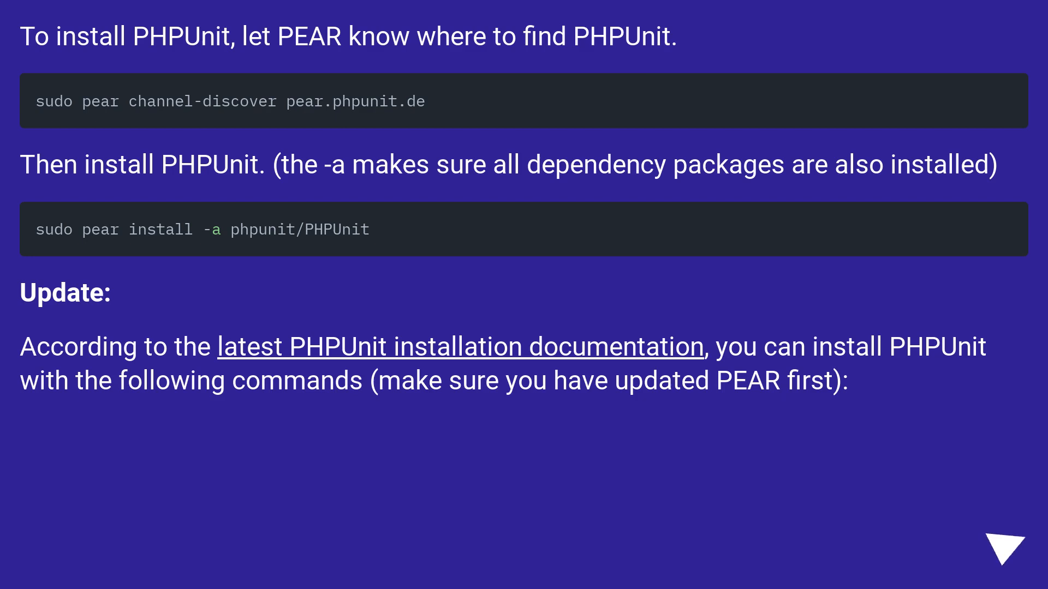
click(998, 547)
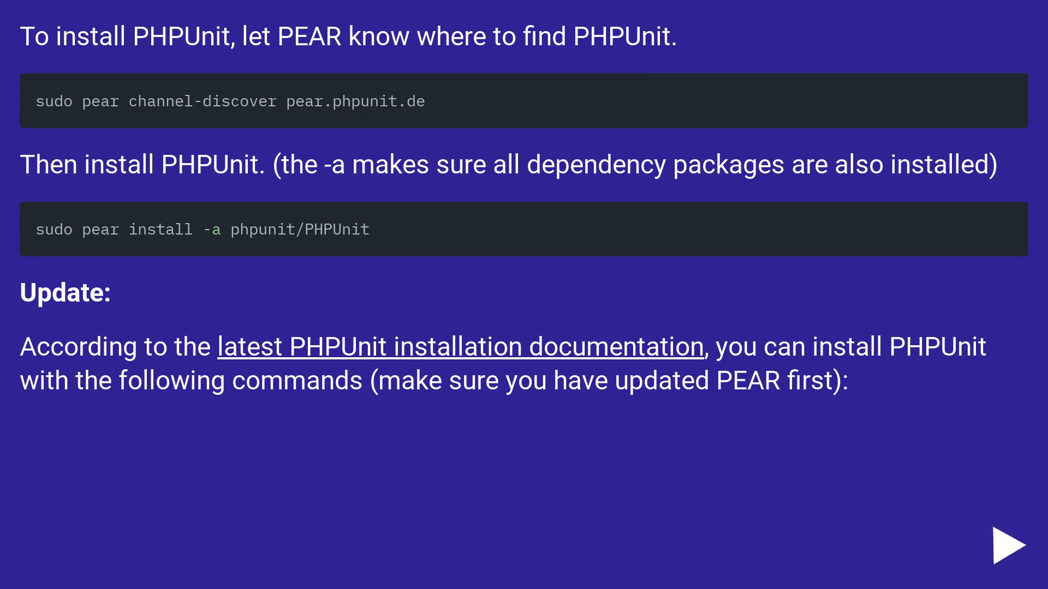
click(1010, 544)
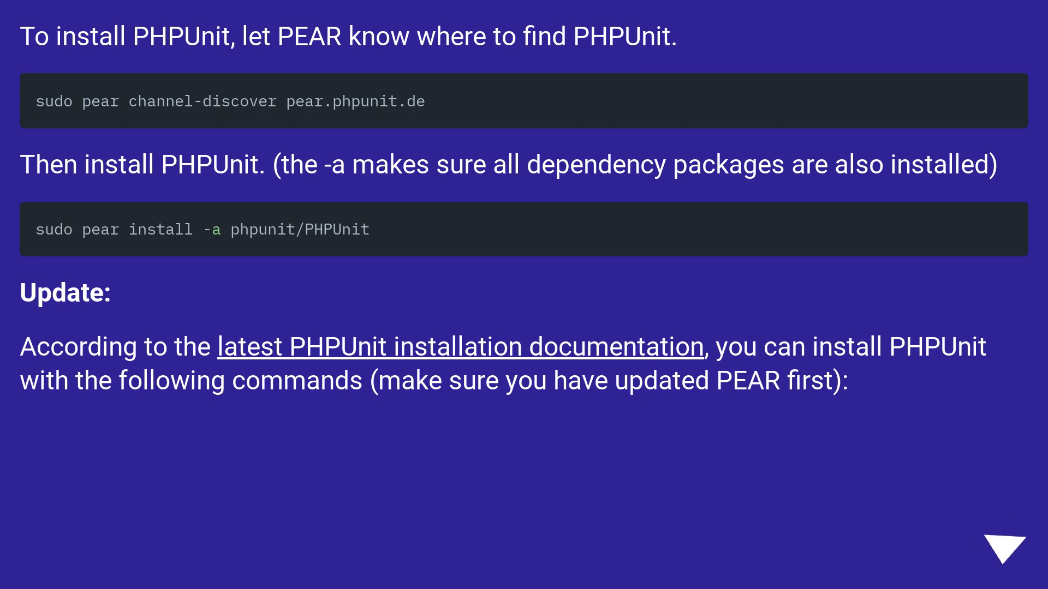
click(1003, 548)
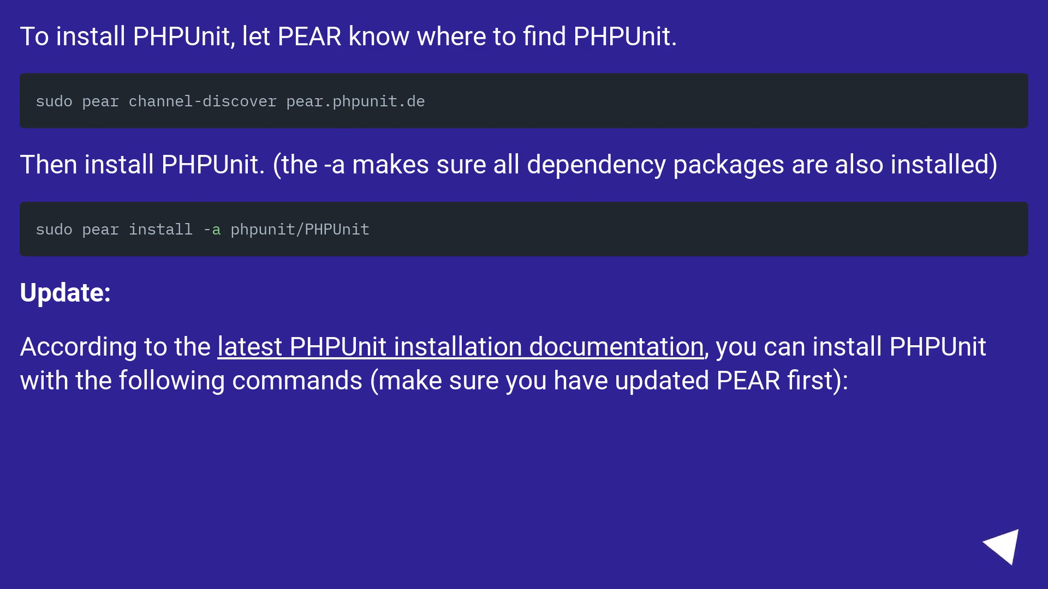
click(1009, 560)
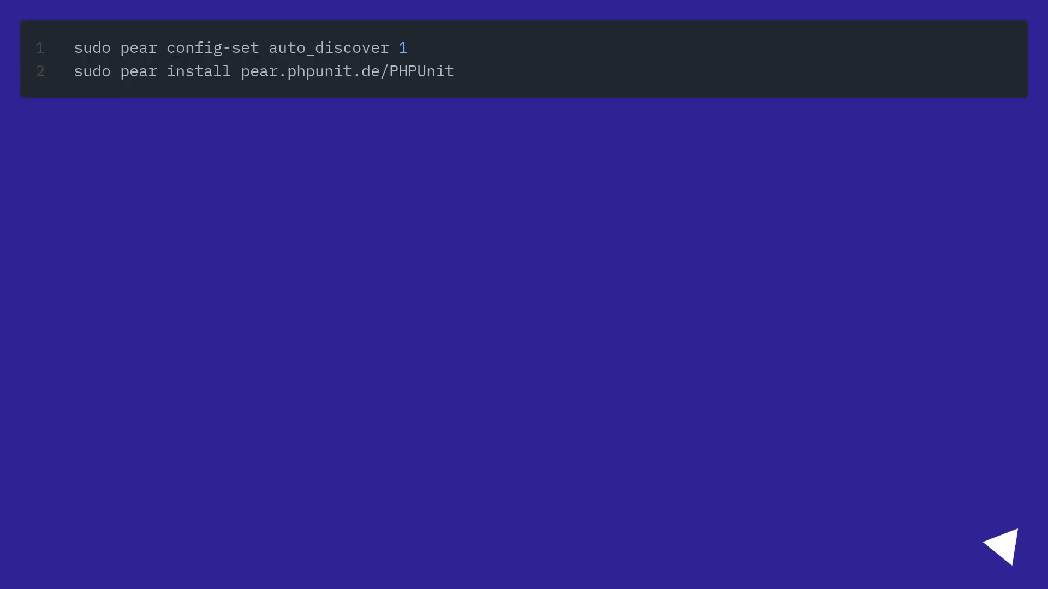
click(1009, 545)
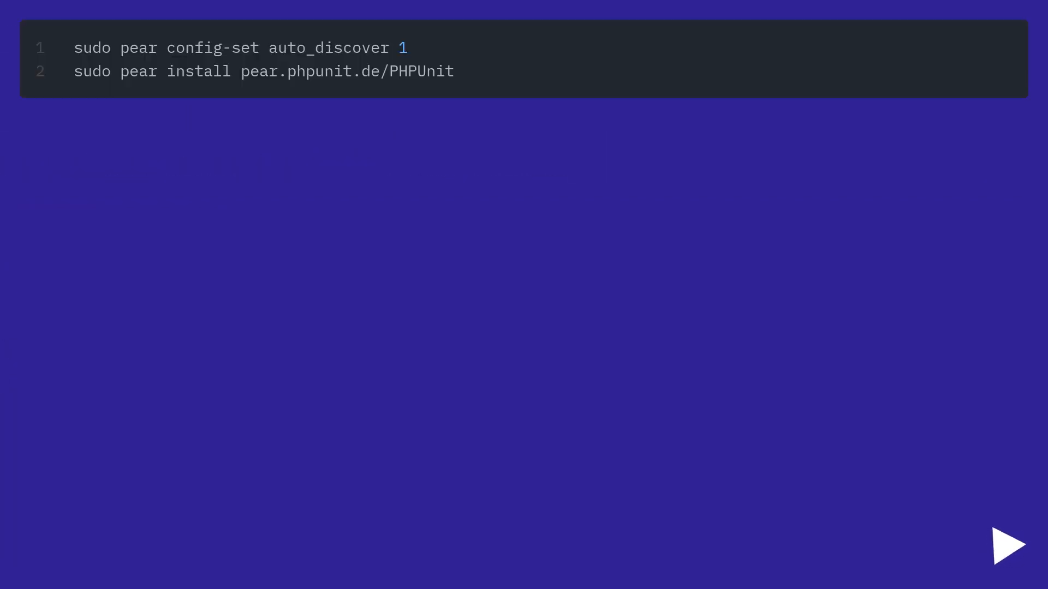